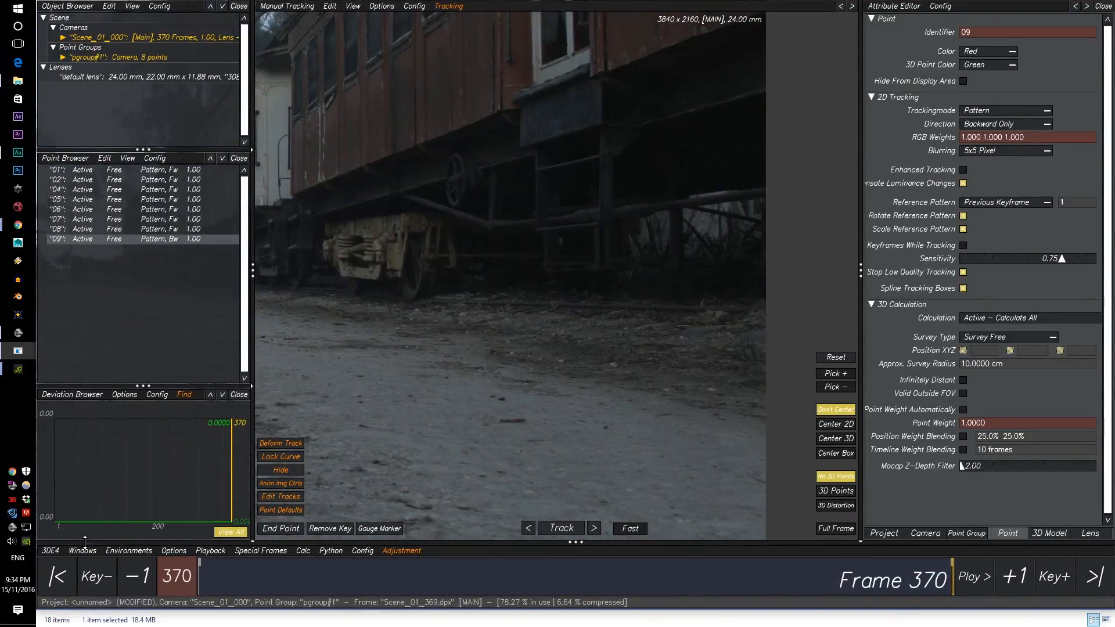
Step: Bring up the Image Controls window from the Windows menu over the railway plate
click(83, 551)
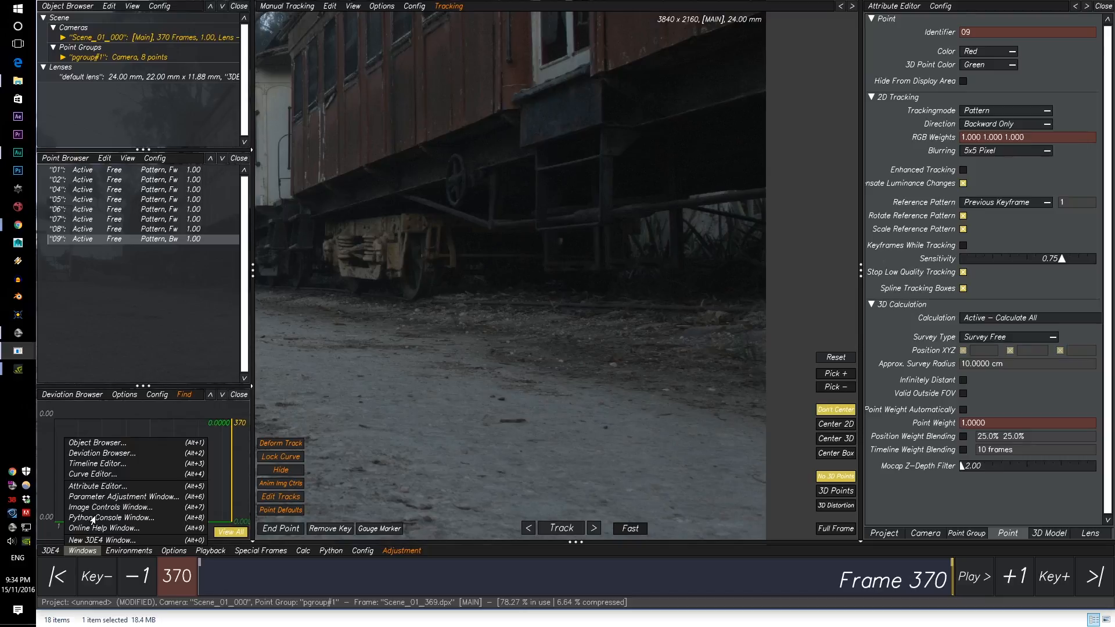
mouse_move(97, 472)
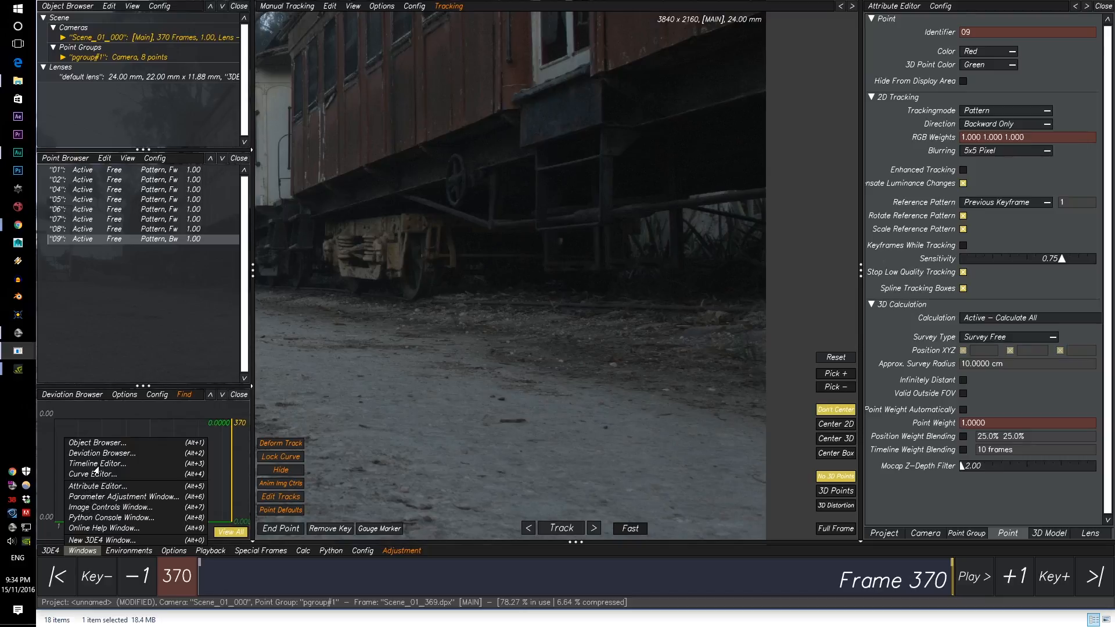
click(111, 507)
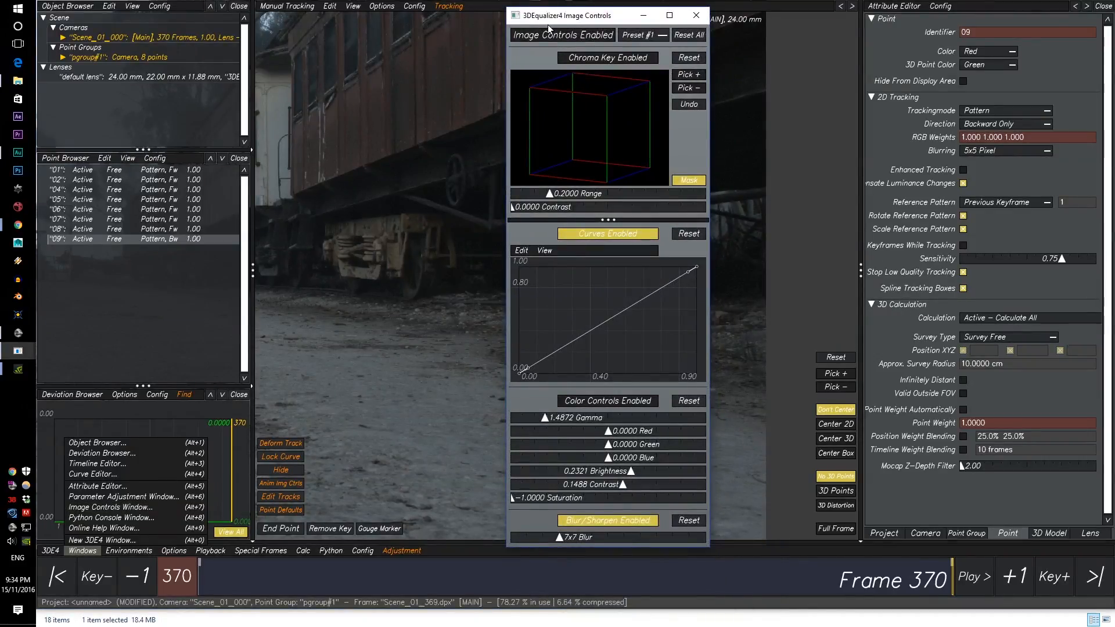
Step: Enable image controls so gamma, brightness, contrast, saturation and blur apply to the plate
click(564, 35)
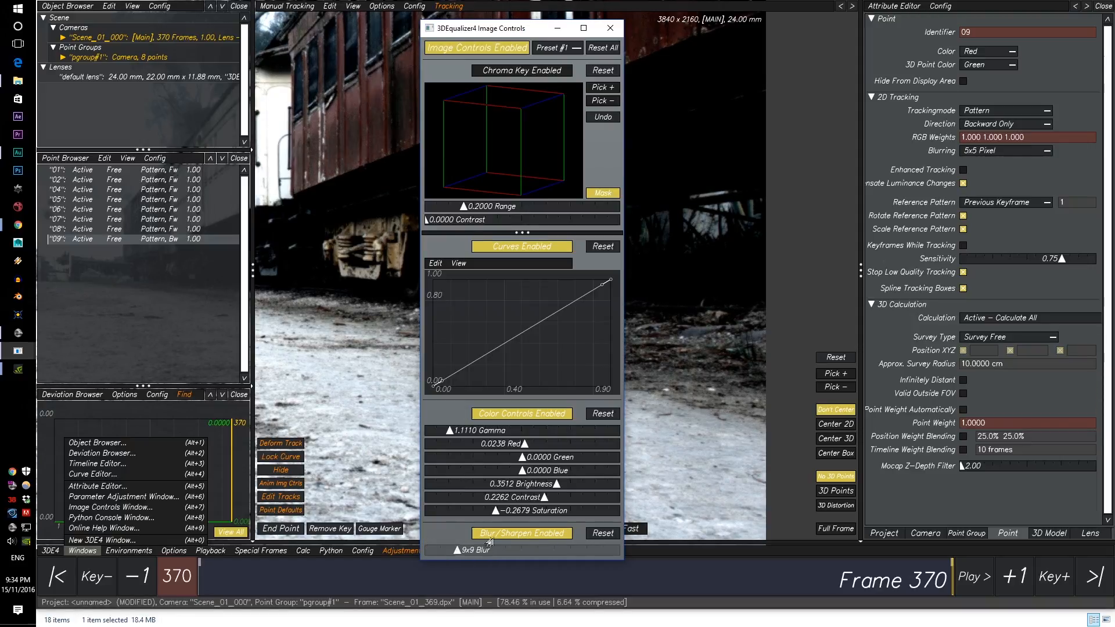
Step: Raise blur to 11x11, brightness to 0.3988 and contrast to 0.2619, then close Image Controls
click(456, 550)
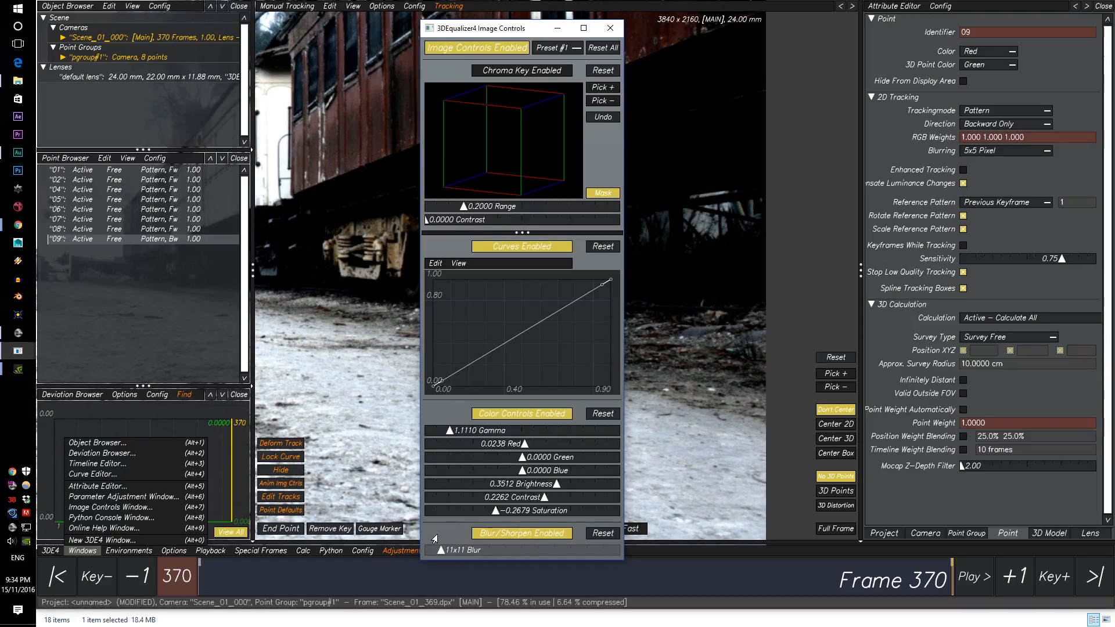
drag(542, 483, 559, 484)
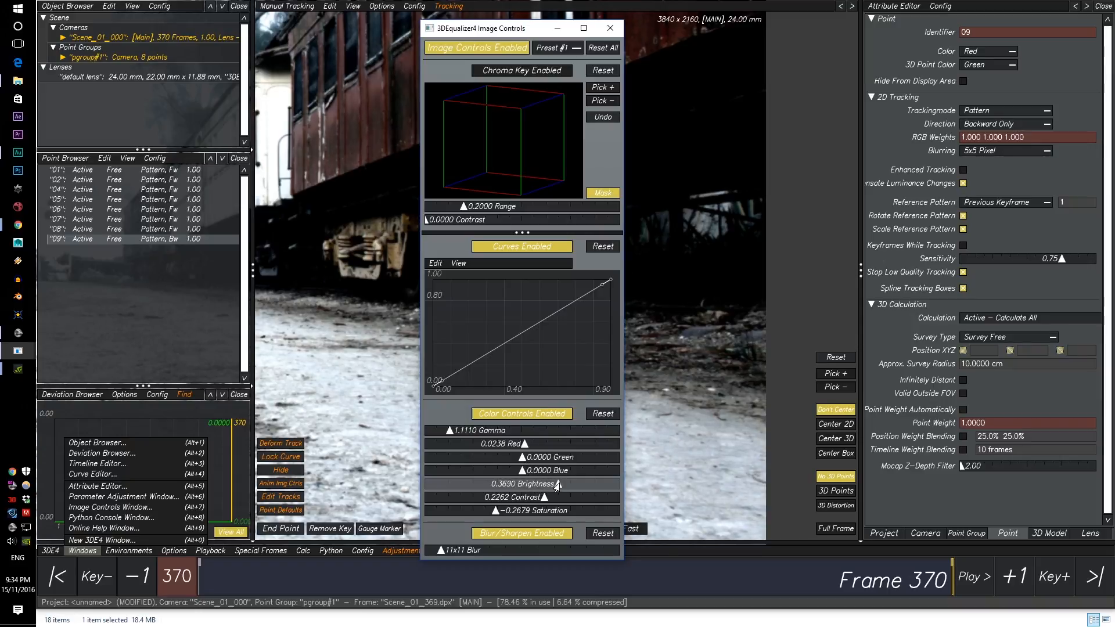
drag(559, 497, 562, 497)
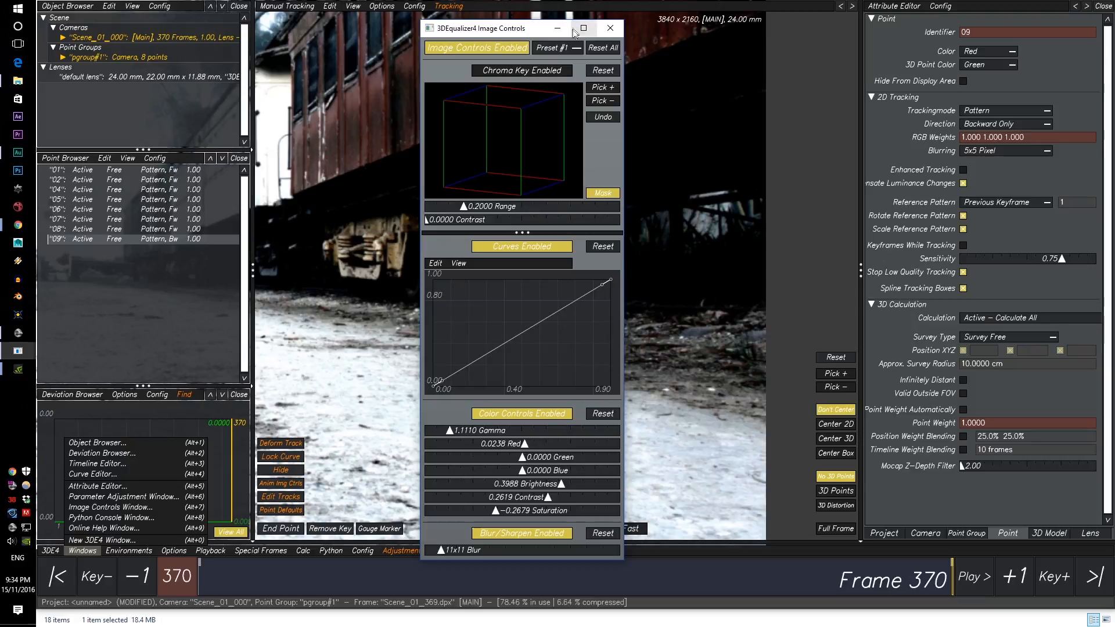
click(611, 28)
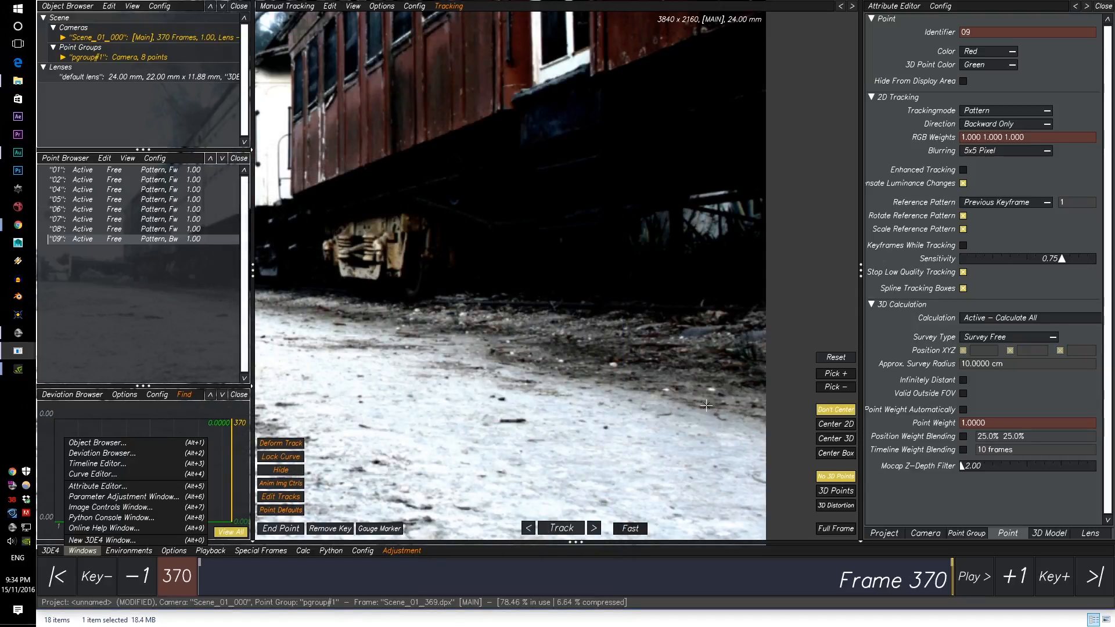